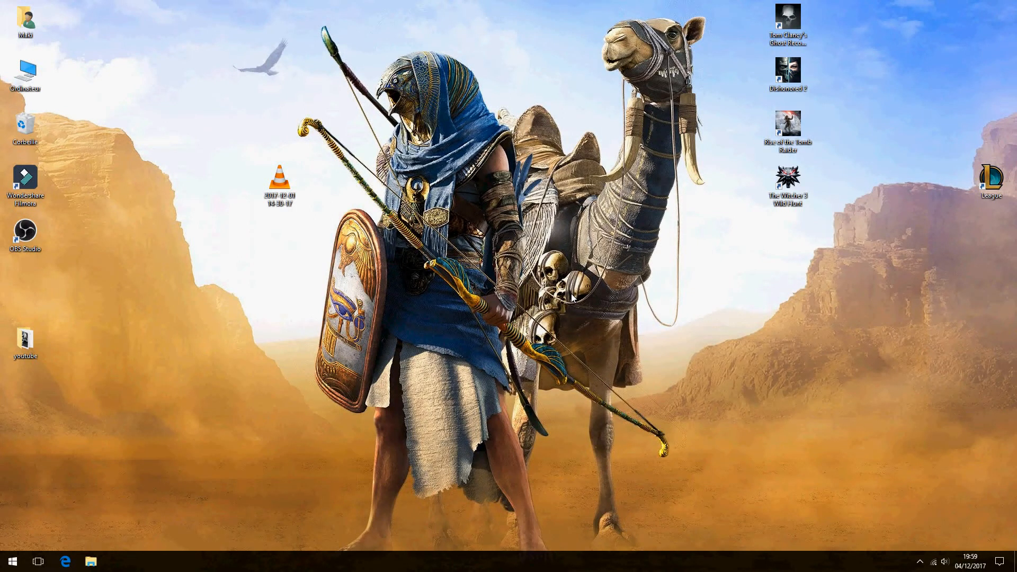
{"action": "mouse_move", "coordinate": [36, 480]}
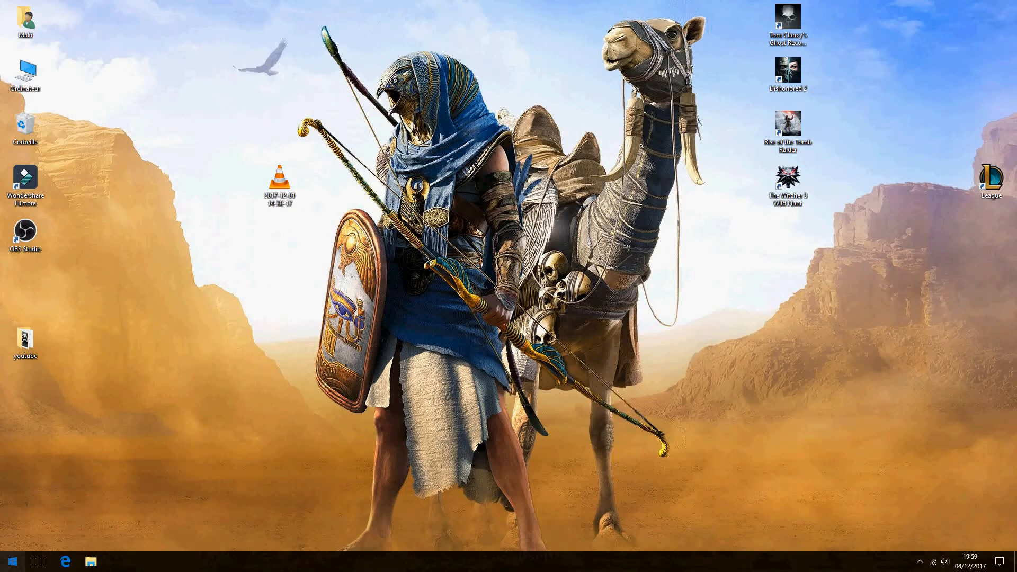
Launch regedit from Start search with administrator rights
{"action": "left_click", "coordinate": [13, 561]}
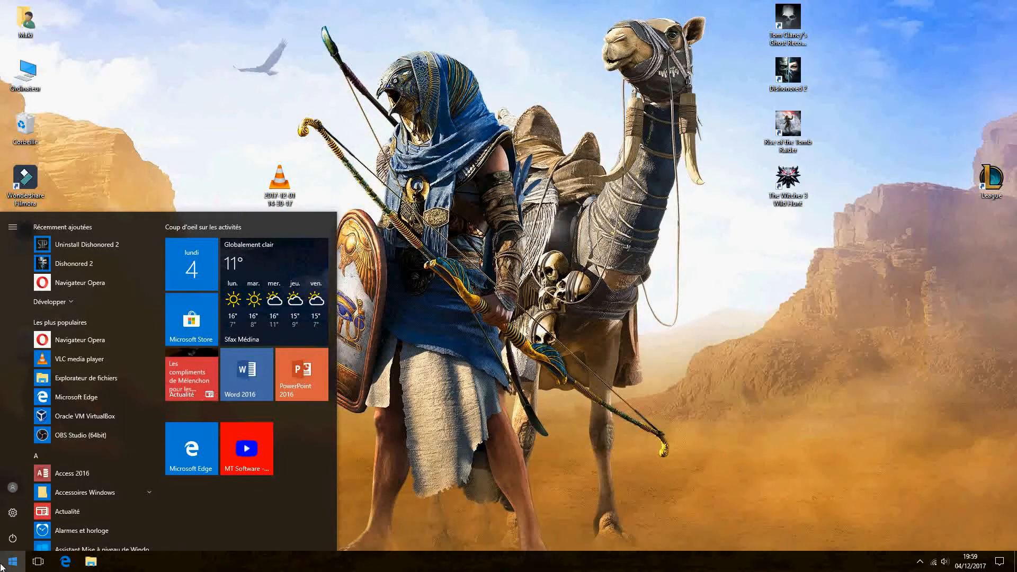
{"action": "type", "text": "regedit"}
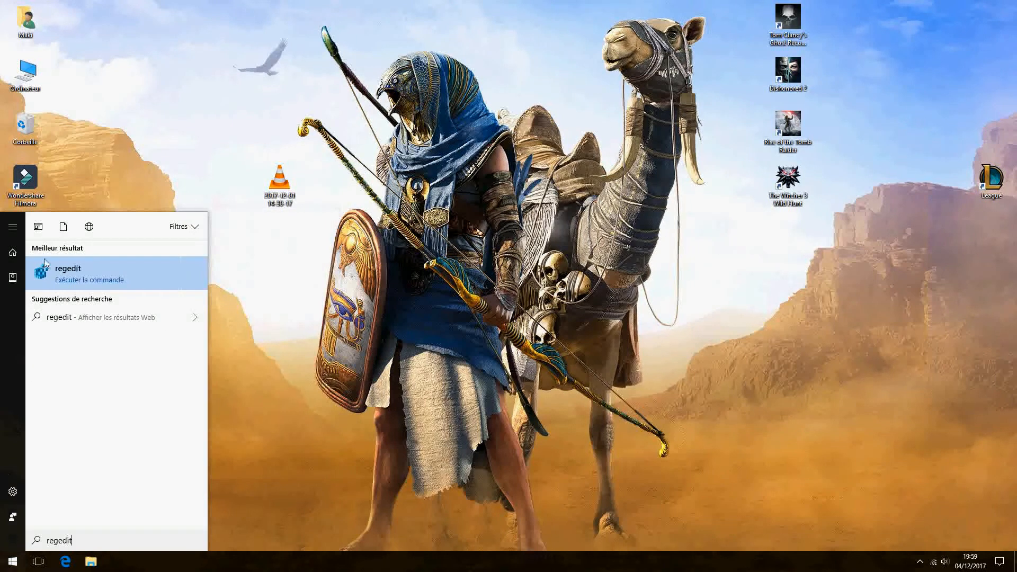
{"action": "right_click", "coordinate": [68, 268]}
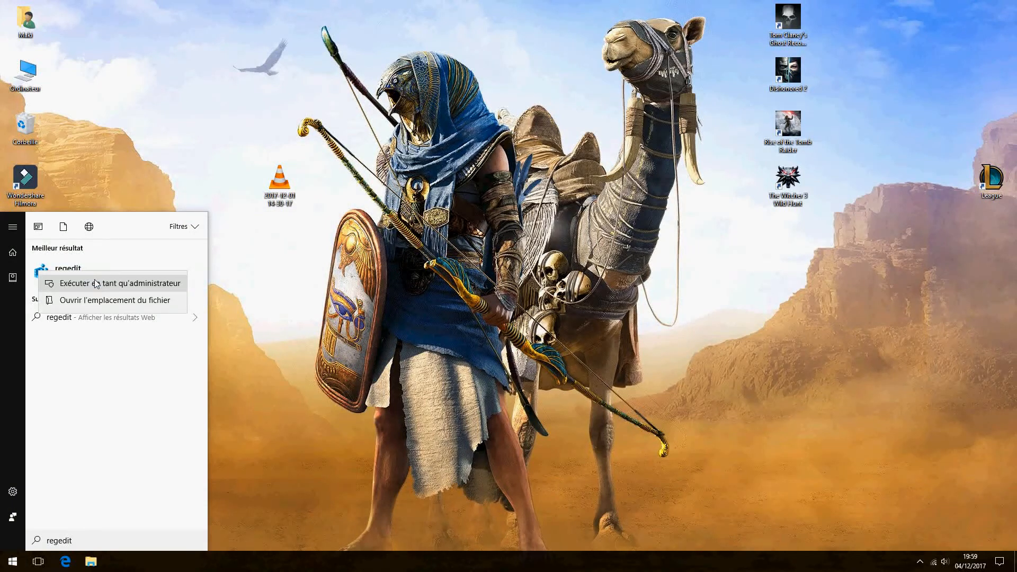
{"action": "left_click", "coordinate": [119, 283]}
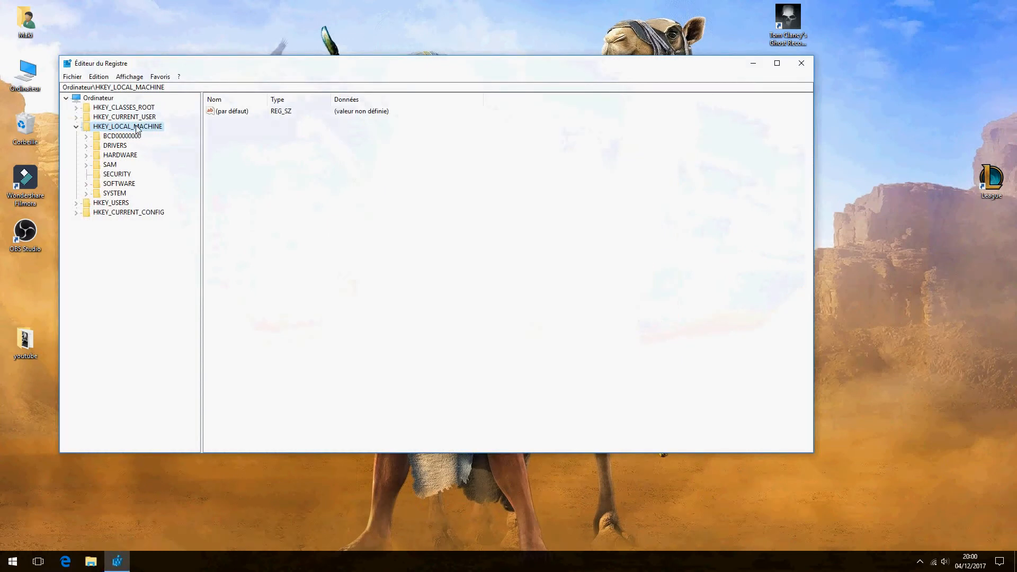
{"action": "mouse_move", "coordinate": [88, 195]}
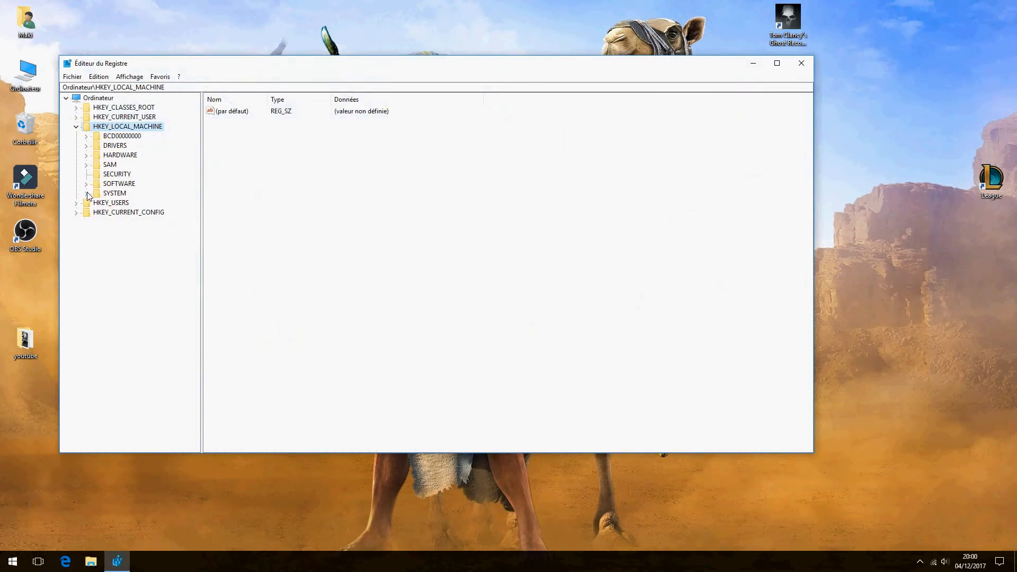
Navigate to HKEY_LOCAL_MACHINE\SYSTEM\ControlSet001\Services\Ndu to view its values
{"action": "left_click", "coordinate": [77, 193]}
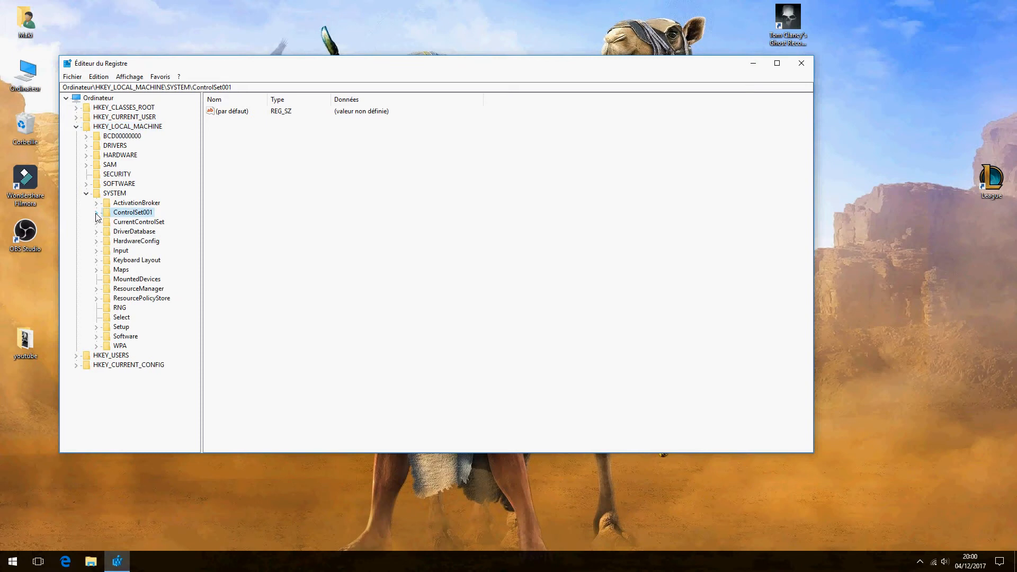
{"action": "left_click", "coordinate": [96, 212]}
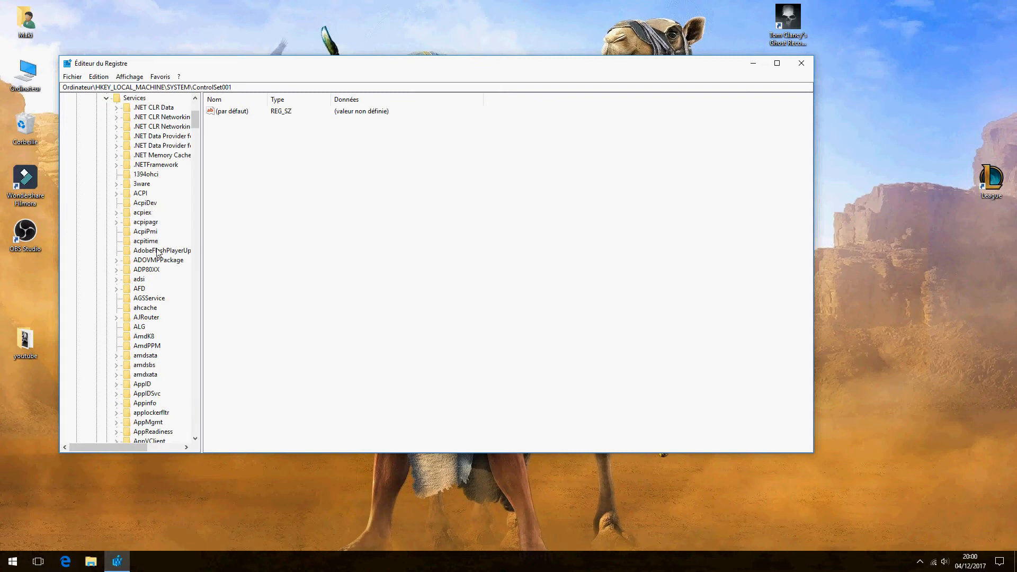
{"action": "left_click", "coordinate": [146, 316]}
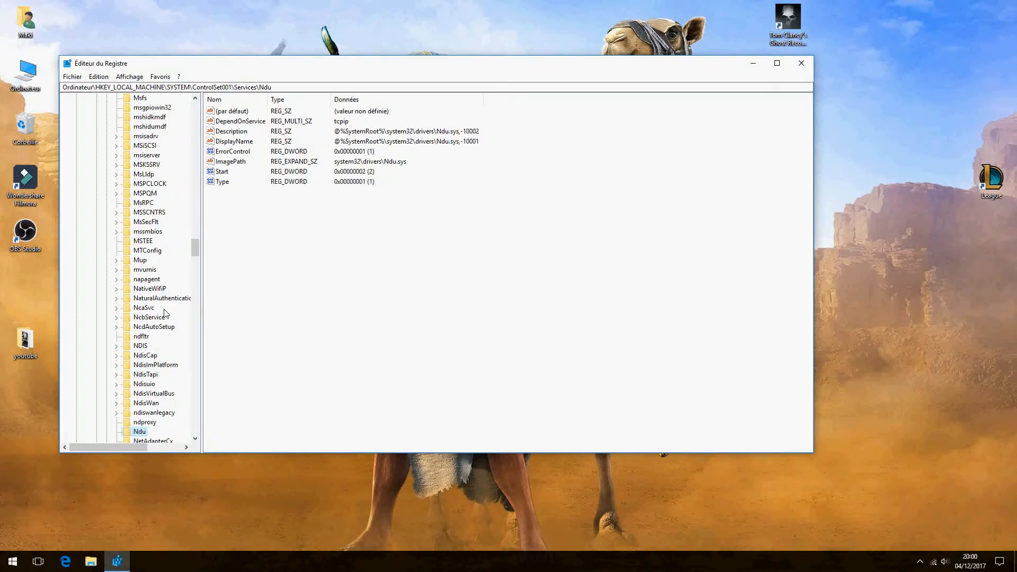
{"action": "mouse_move", "coordinate": [245, 216]}
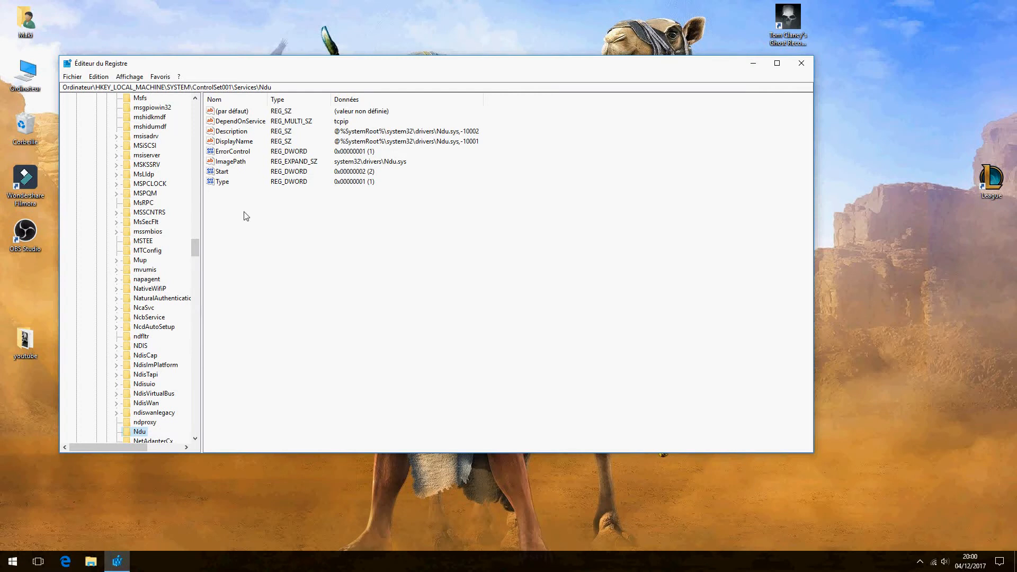
Change the Ndu service's Start value from 2 to 4
{"action": "left_click", "coordinate": [221, 171]}
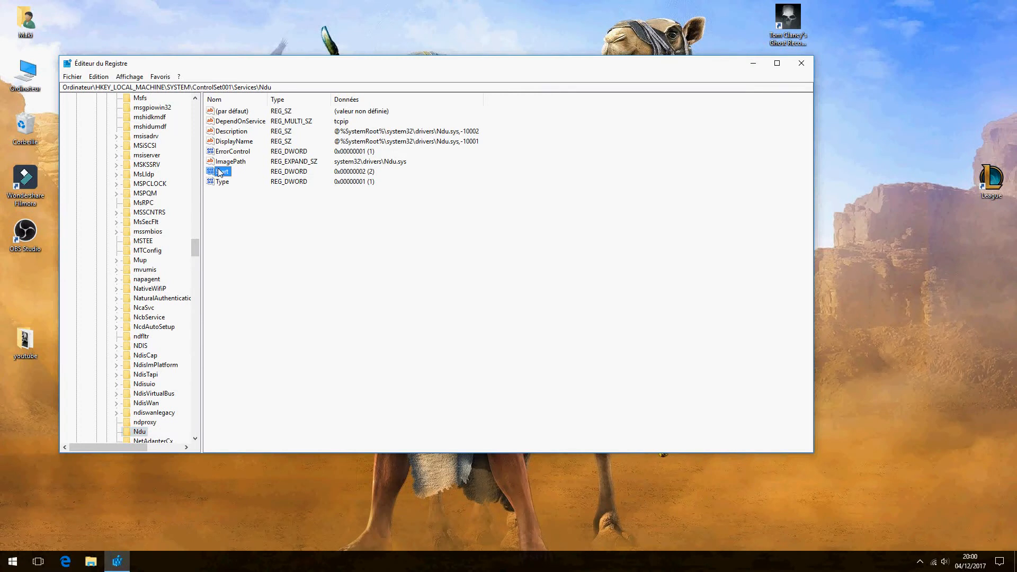
{"action": "right_click", "coordinate": [220, 172]}
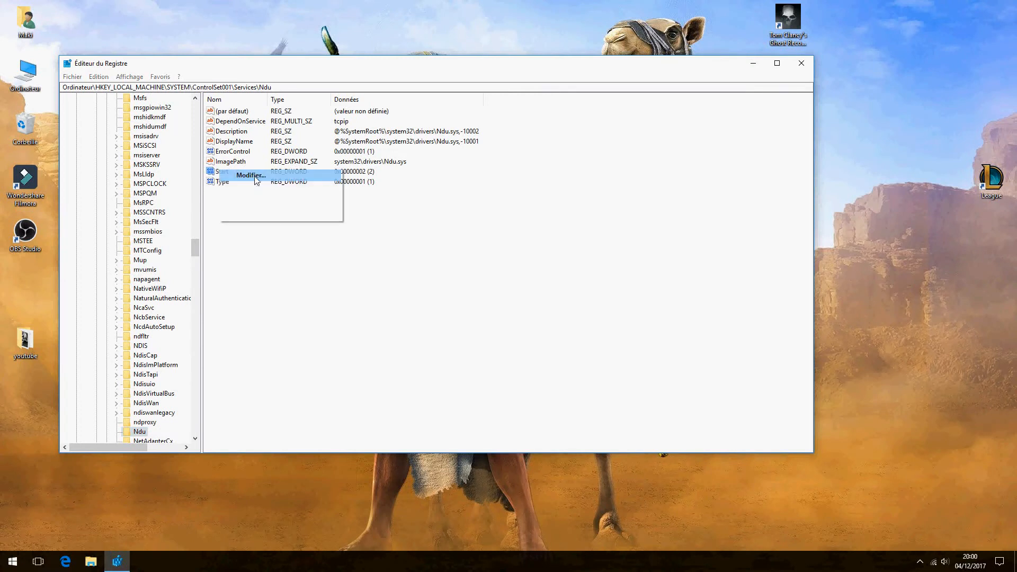
{"action": "left_click", "coordinate": [250, 174]}
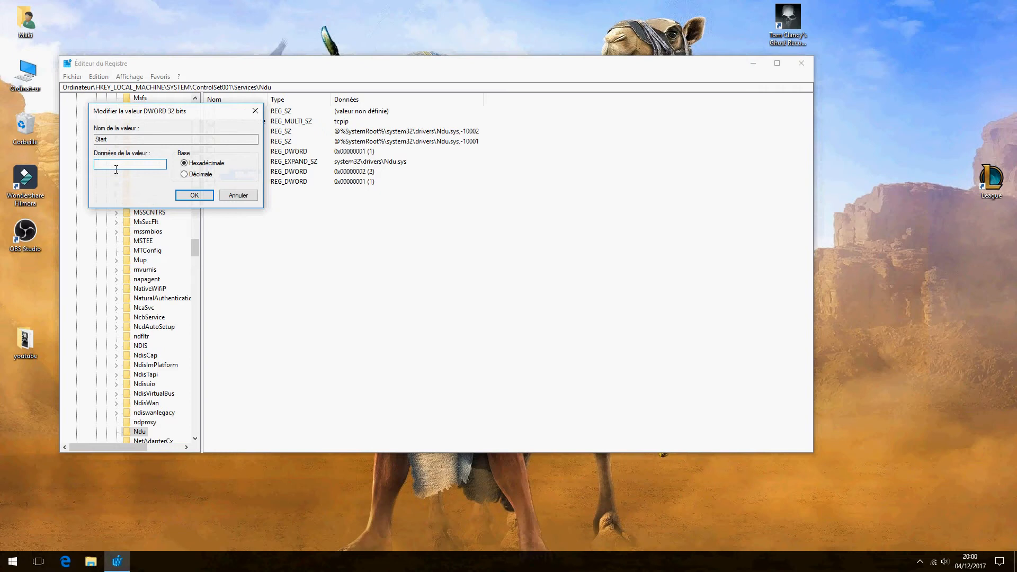
{"action": "left_click", "coordinate": [194, 194]}
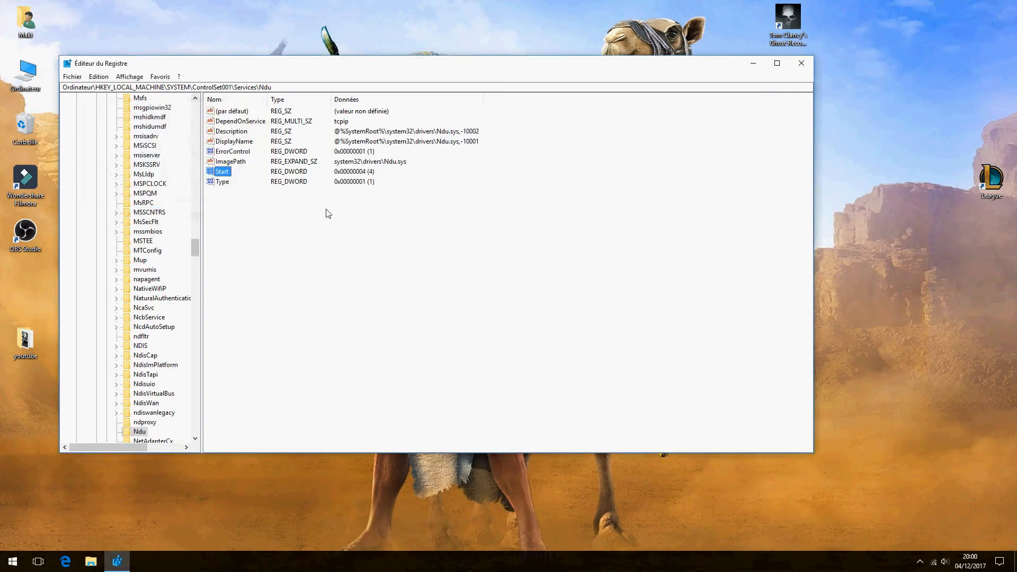
{"action": "mouse_move", "coordinate": [543, 237]}
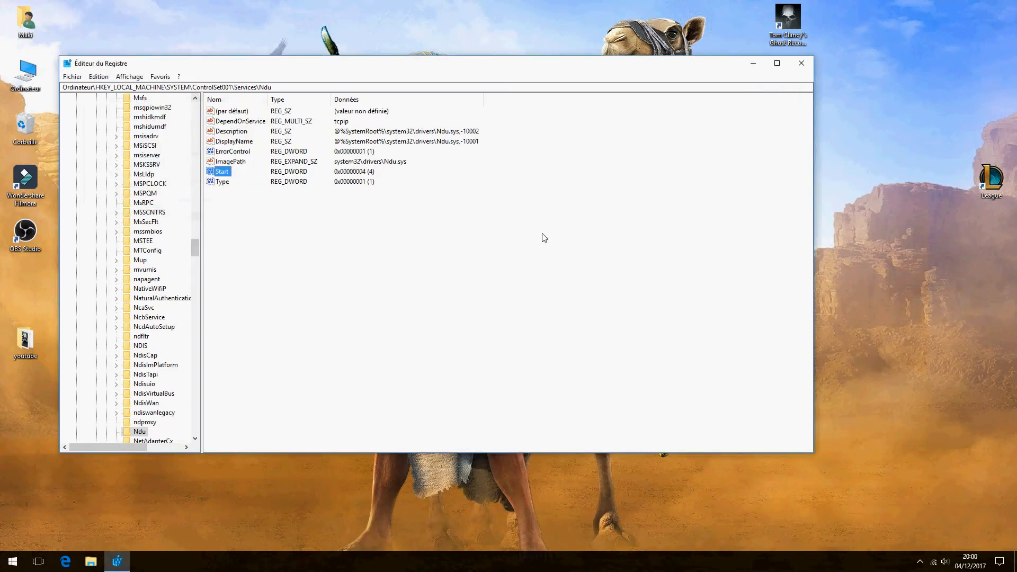
{"action": "mouse_move", "coordinate": [552, 252]}
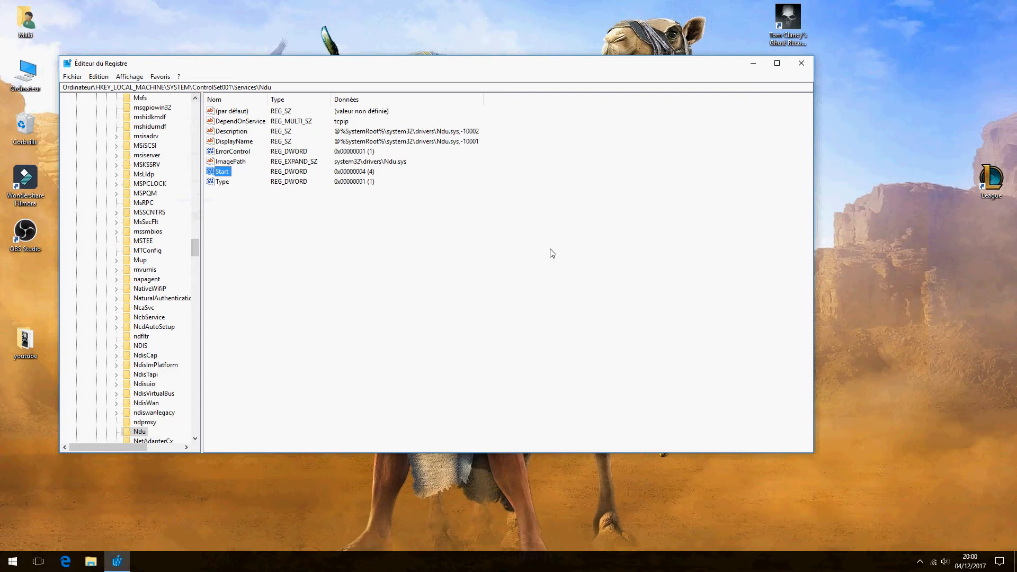
{"action": "mouse_move", "coordinate": [539, 246]}
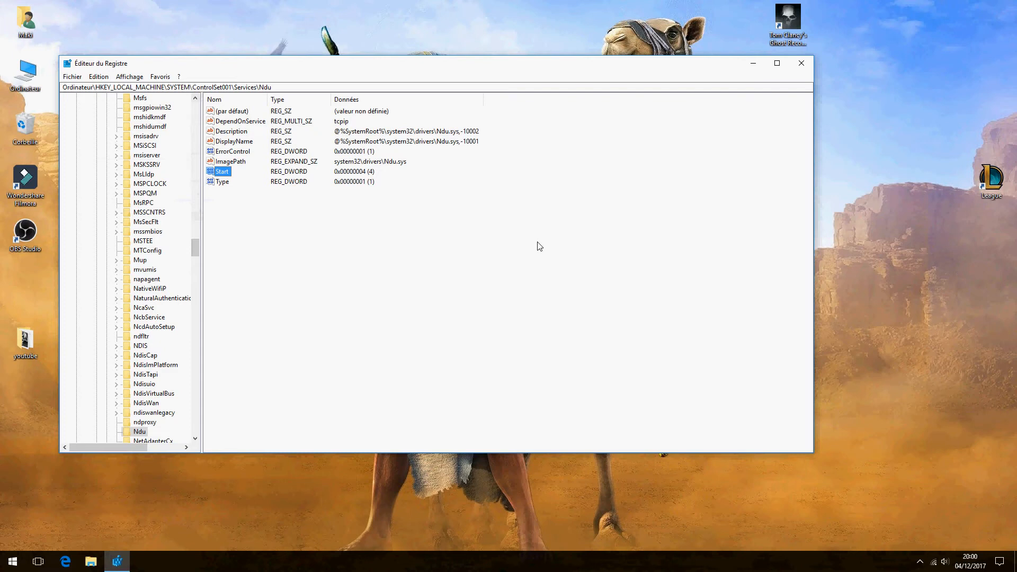
{"action": "mouse_move", "coordinate": [280, 248]}
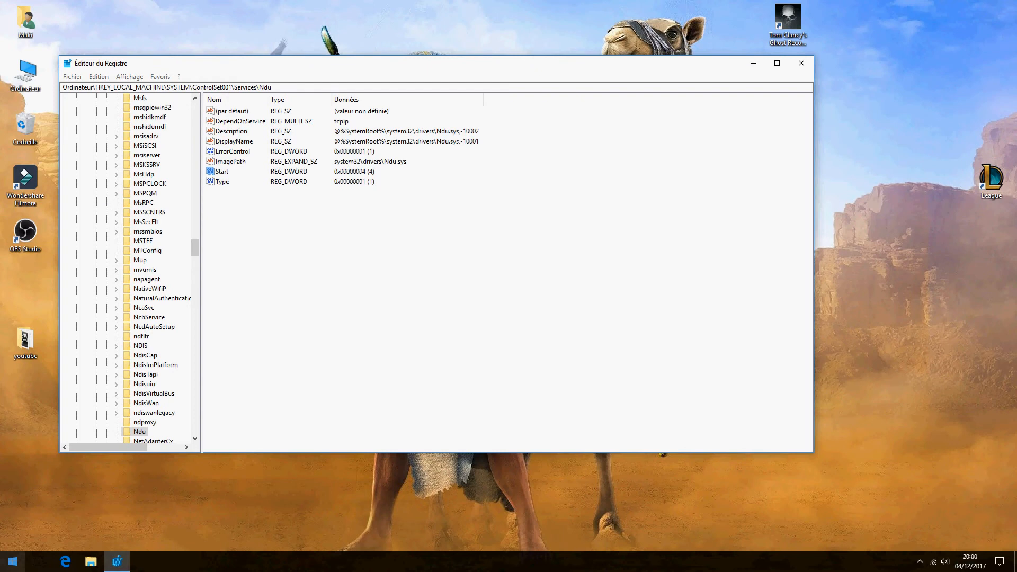
Launch Command Prompt as administrator and enter the services.msc command
{"action": "left_click", "coordinate": [11, 561]}
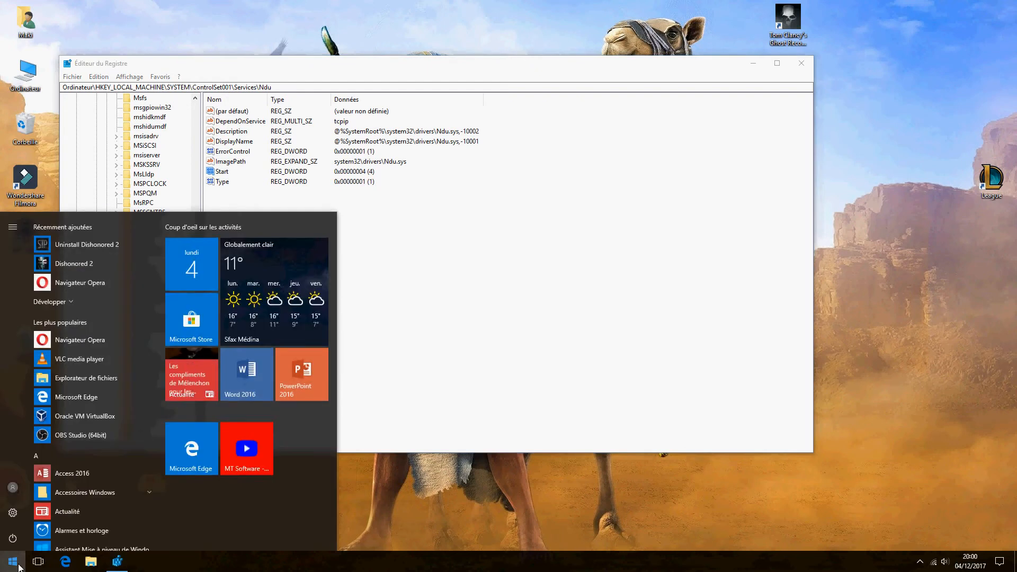
{"action": "type", "text": "cm"}
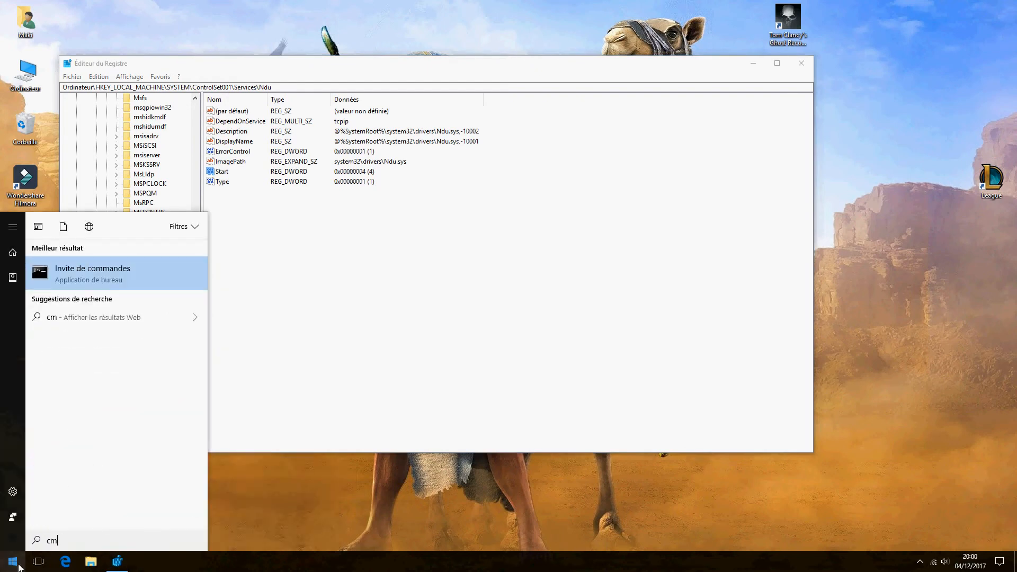
{"action": "left_click", "coordinate": [92, 268]}
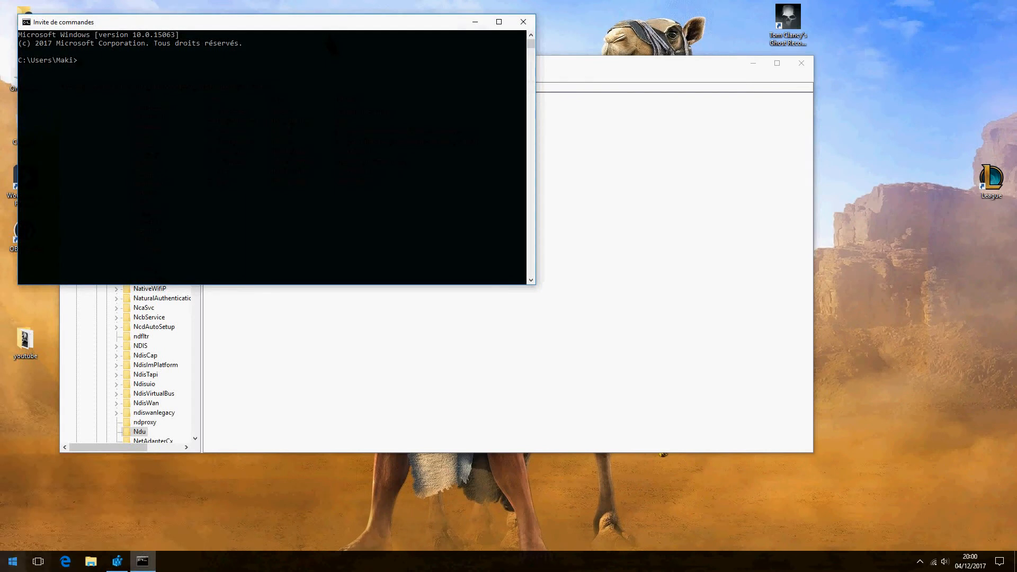
{"action": "left_click", "coordinate": [7, 561]}
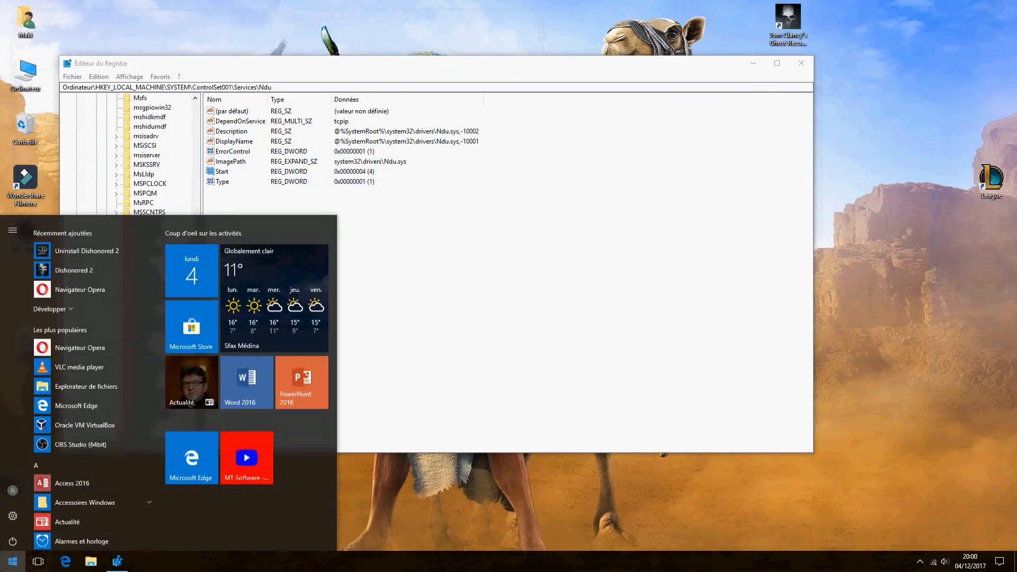
{"action": "type", "text": "cmd"}
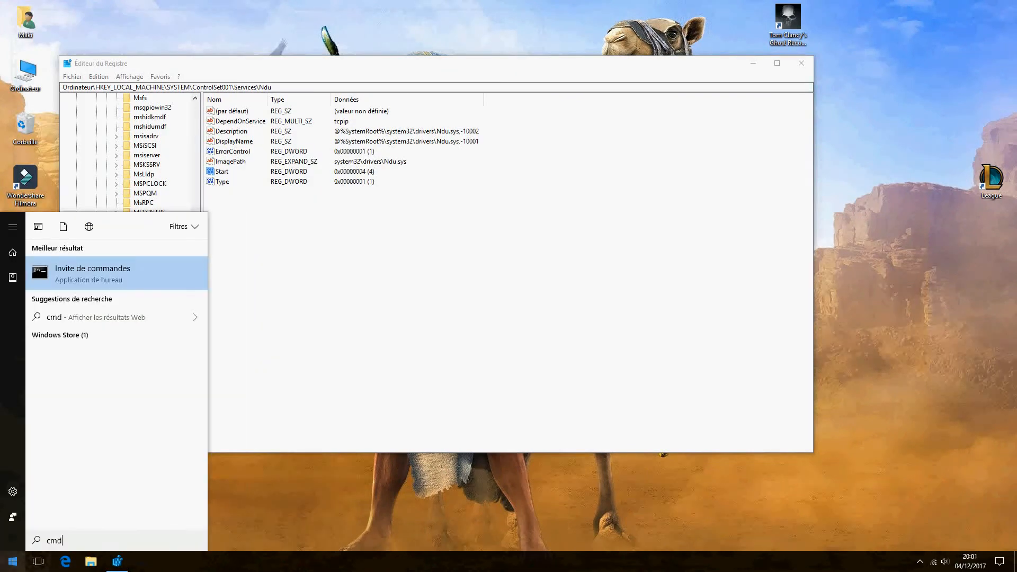
{"action": "right_click", "coordinate": [92, 268]}
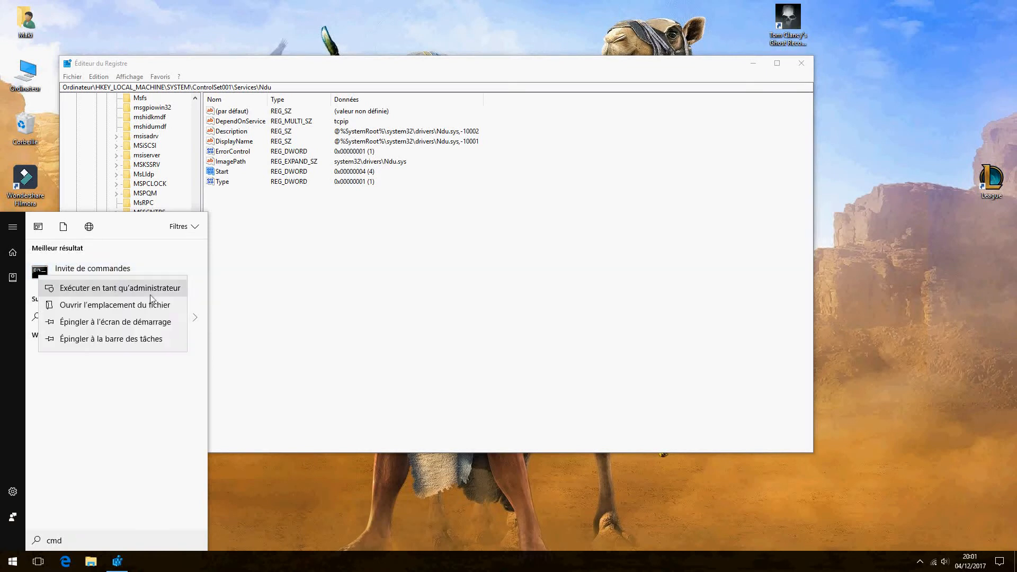
{"action": "left_click", "coordinate": [120, 288]}
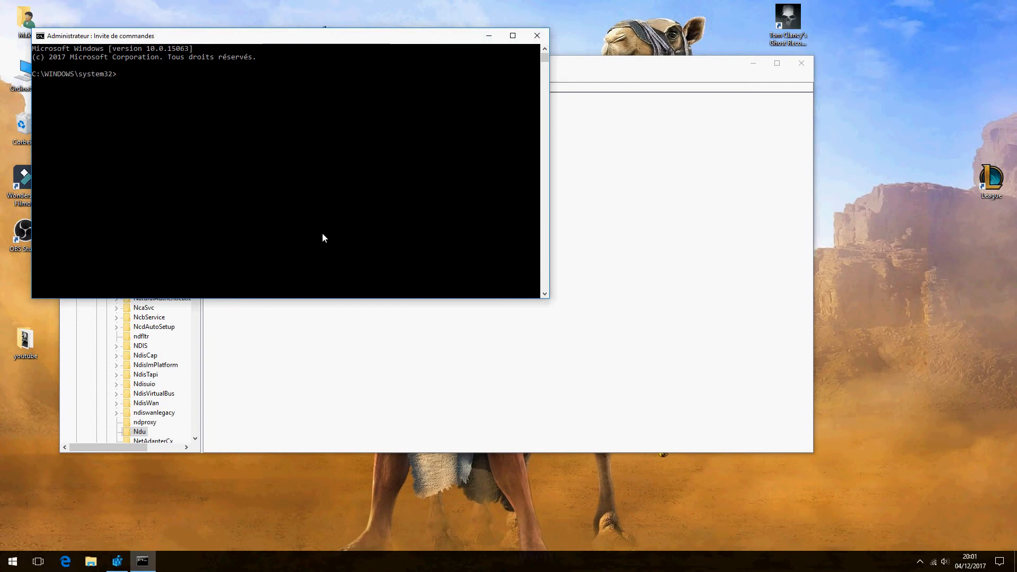
{"action": "type", "text": "services.msc"}
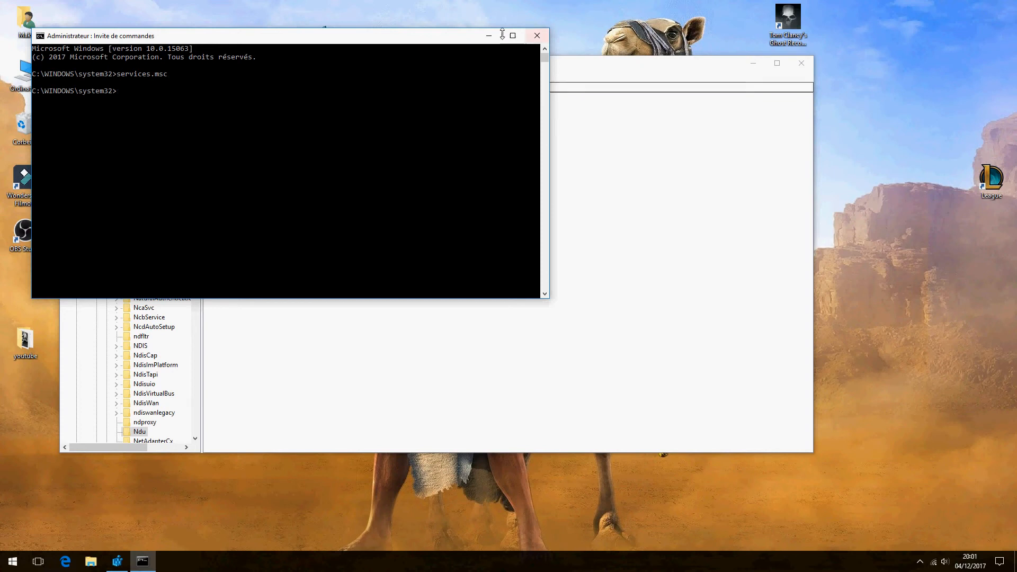
Run services.msc, maximize Services and locate the Superfetch service in the list
{"action": "key", "text": "Enter"}
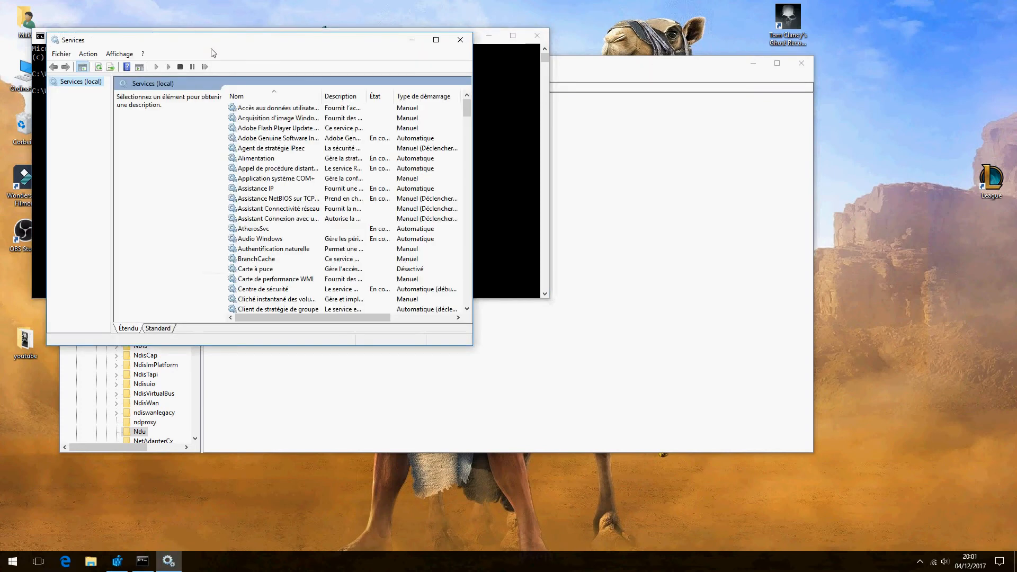
{"action": "left_click", "coordinate": [435, 41]}
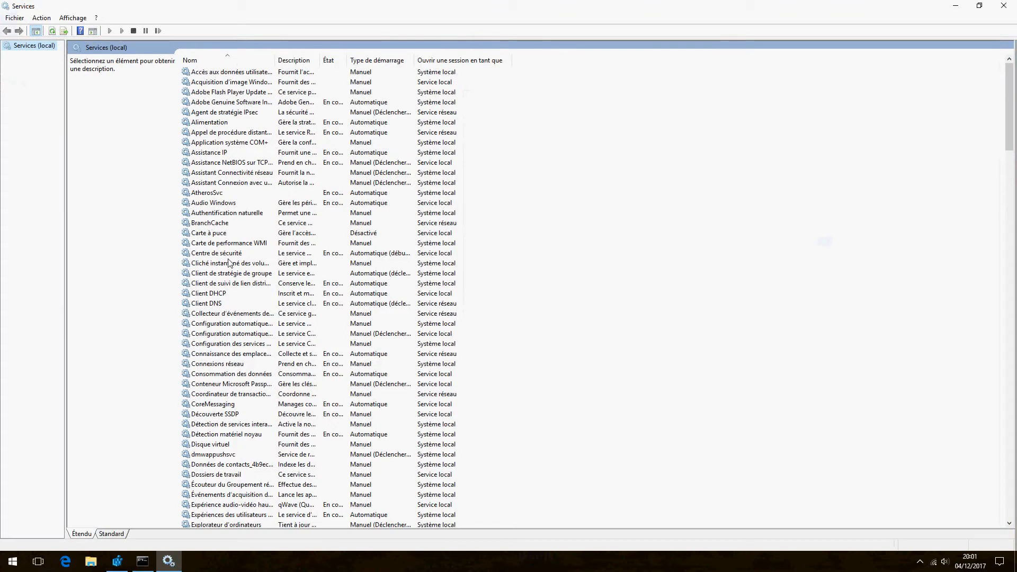
{"action": "scroll", "scroll_direction": "down", "scroll_amount": 3}
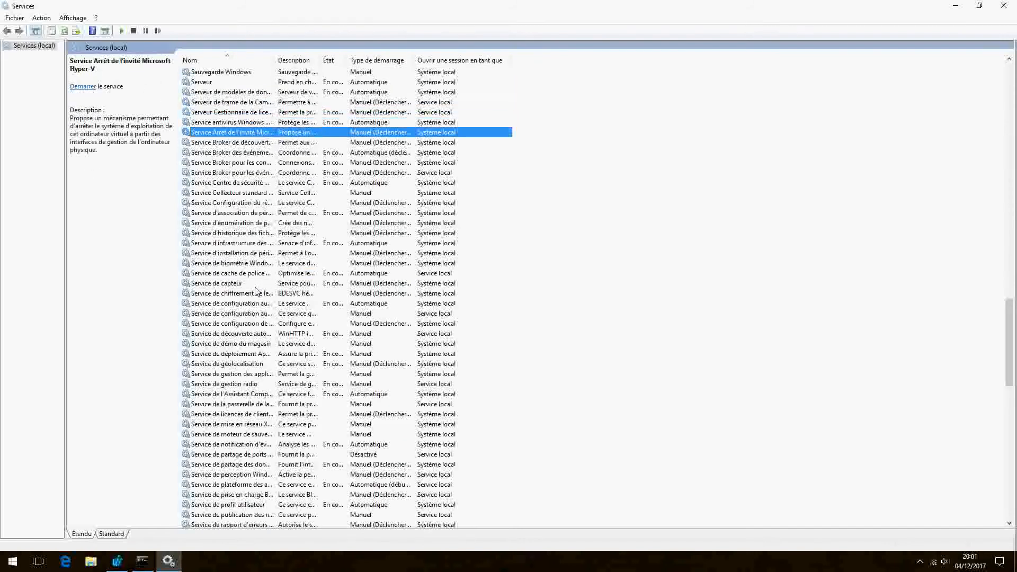
{"action": "scroll", "scroll_direction": "down", "scroll_amount": 3}
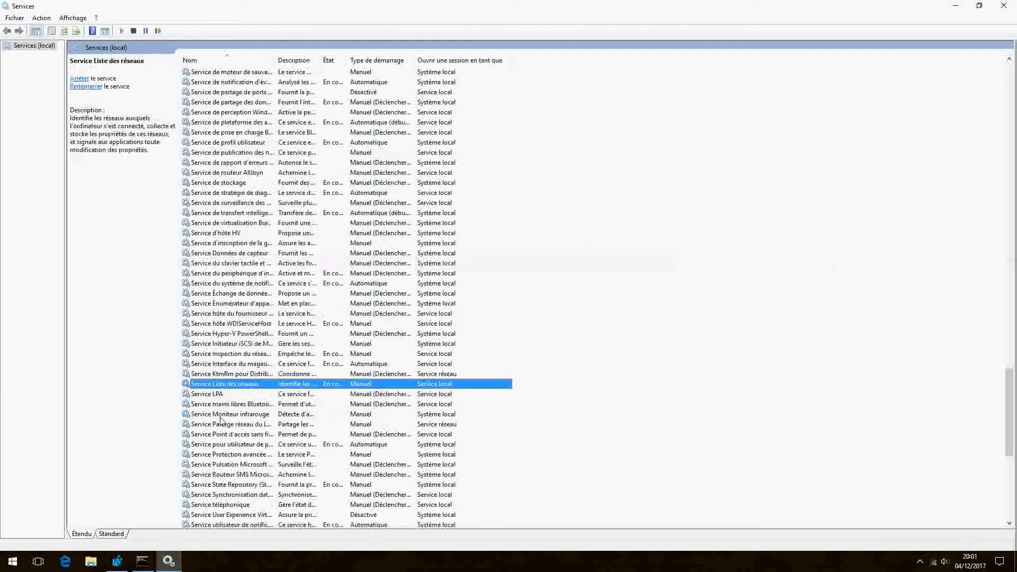
{"action": "scroll", "scroll_direction": "down", "scroll_amount": 3}
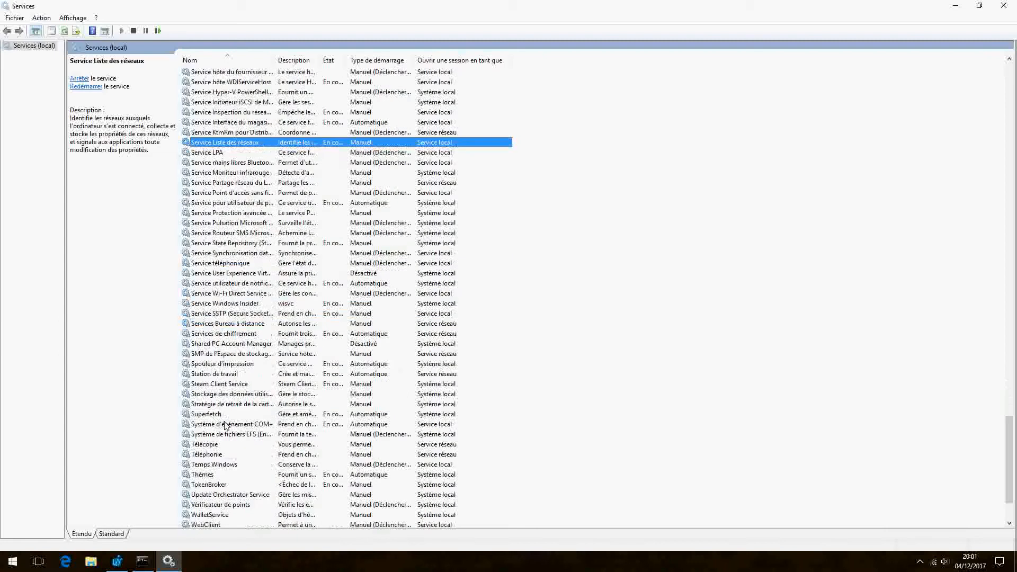
{"action": "left_click", "coordinate": [214, 374]}
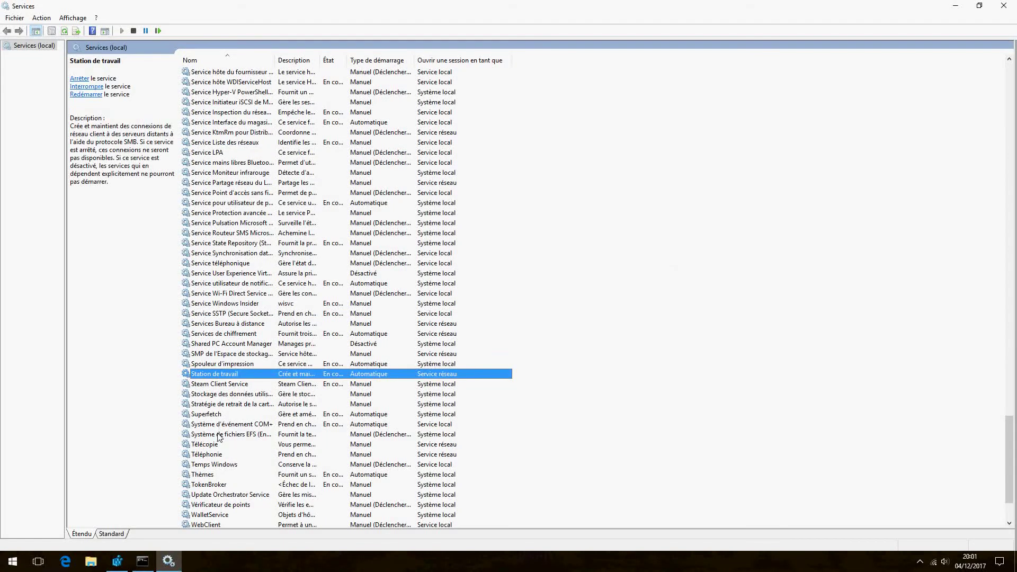
{"action": "left_click", "coordinate": [205, 413]}
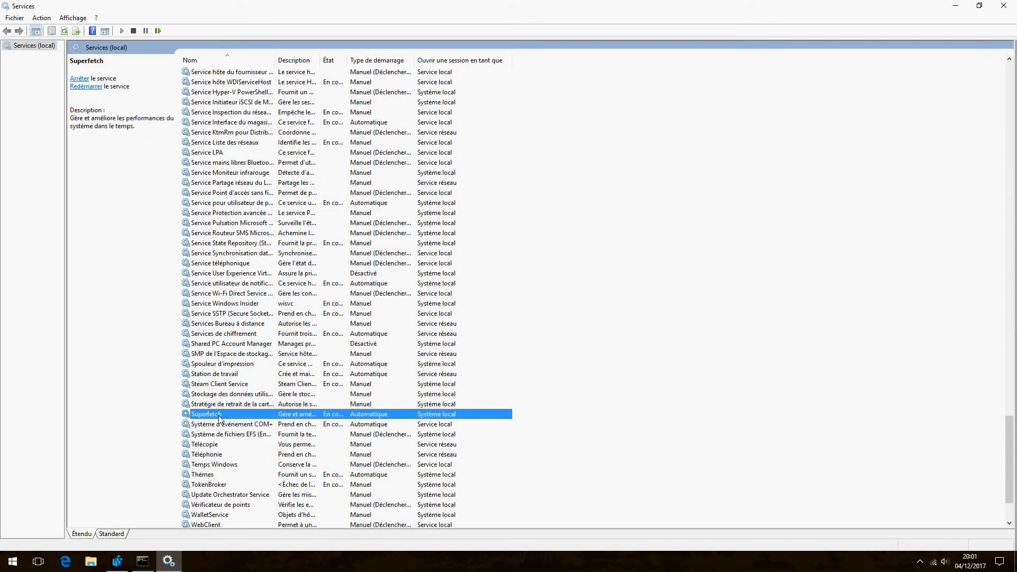
Stop the Superfetch service via Arrêter and dismiss the progress window
{"action": "right_click", "coordinate": [220, 414]}
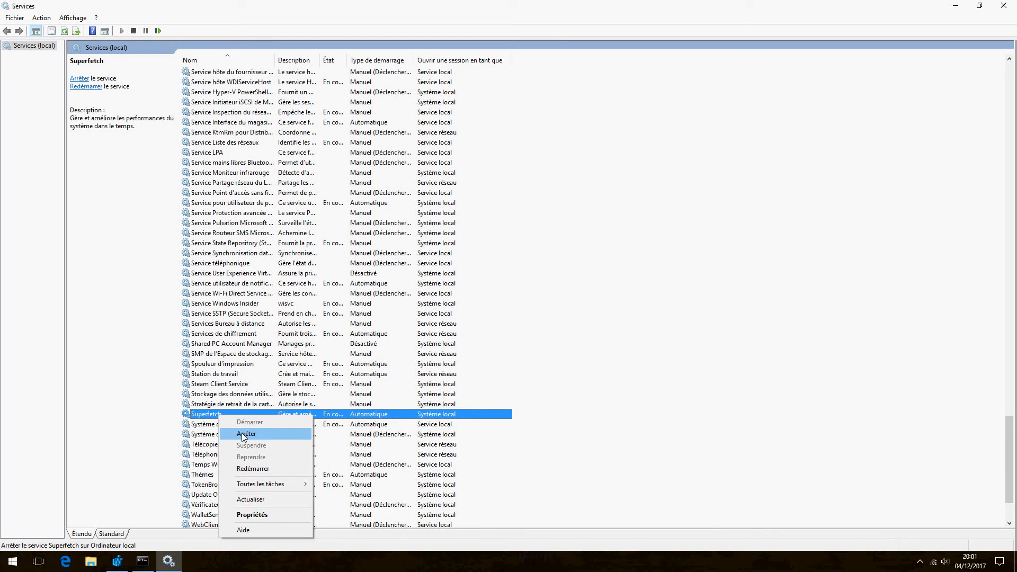
{"action": "left_click", "coordinate": [245, 433]}
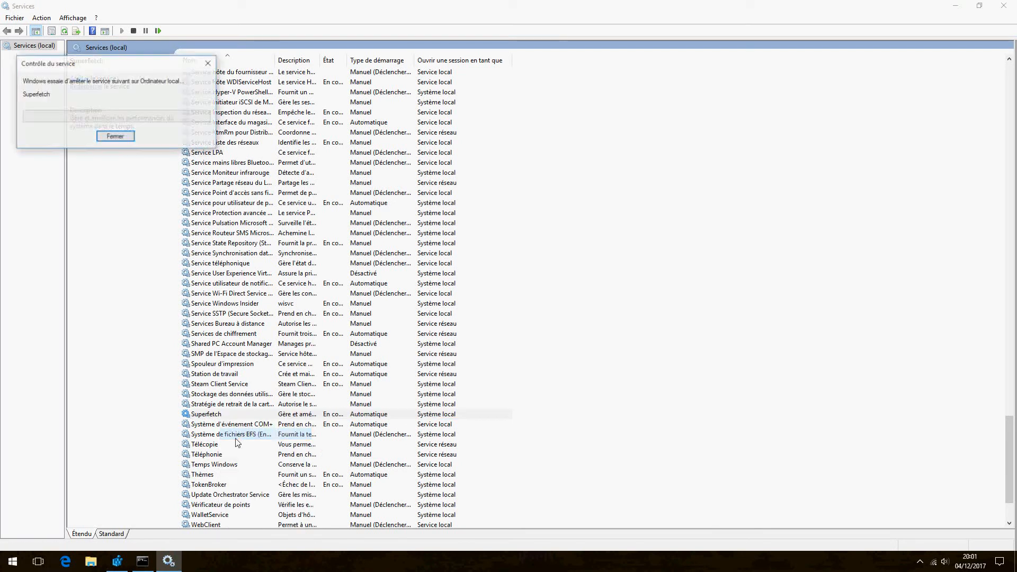
{"action": "left_click", "coordinate": [114, 136]}
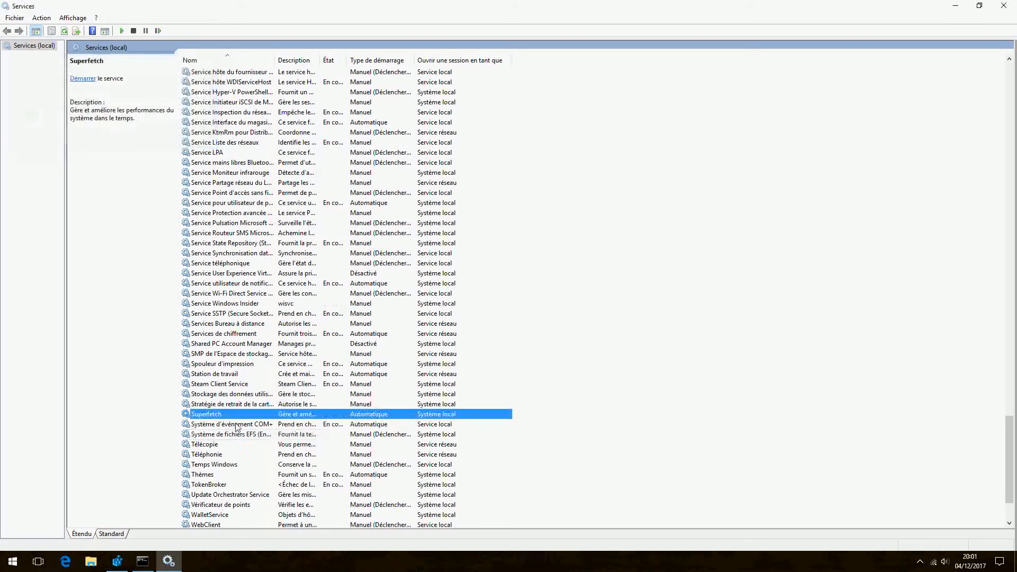
Open Superfetch's properties and list the Type de démarrage choices to pick Désactivé
{"action": "right_click", "coordinate": [236, 423]}
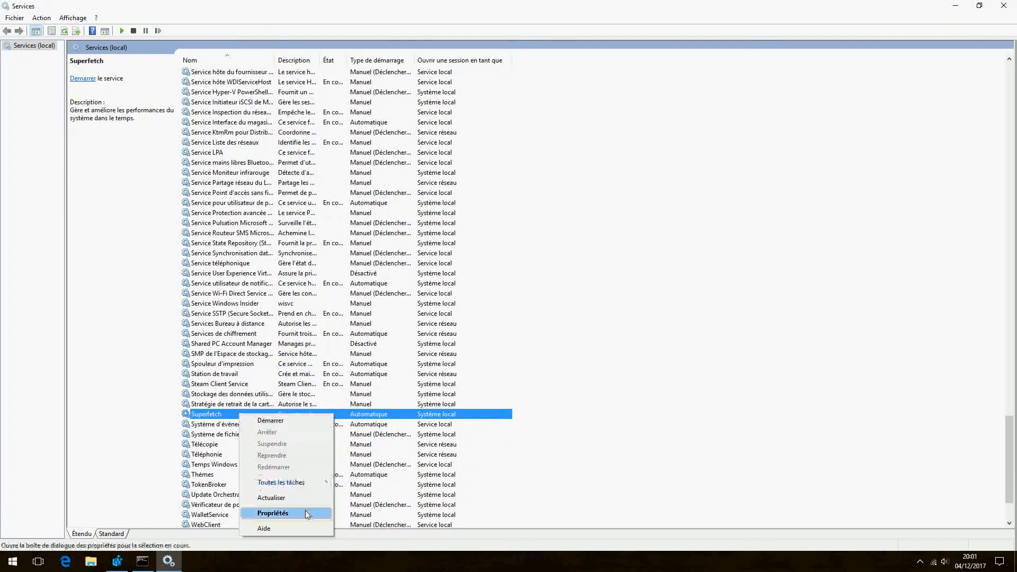
{"action": "left_click", "coordinate": [271, 513]}
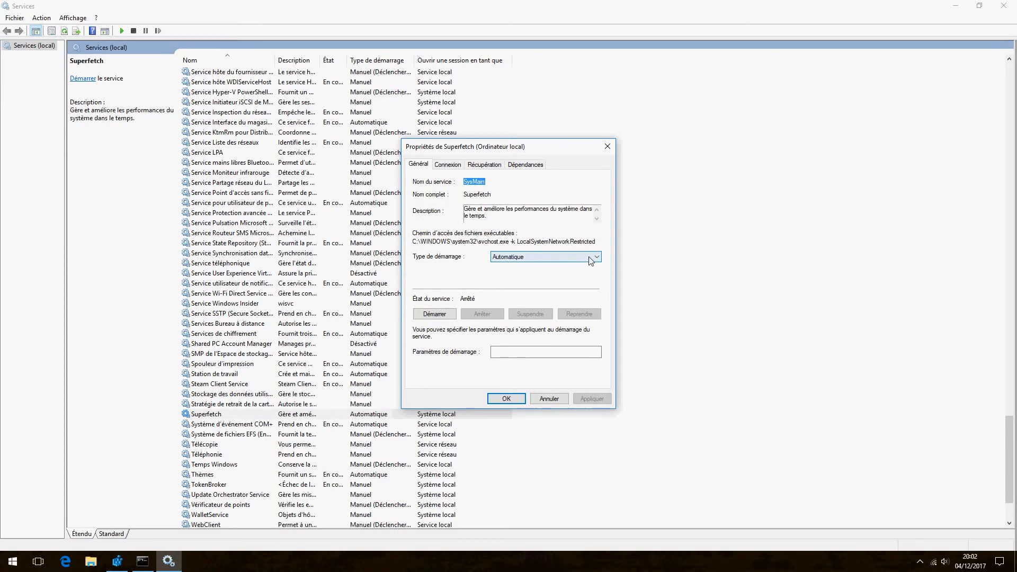
{"action": "left_click", "coordinate": [595, 257]}
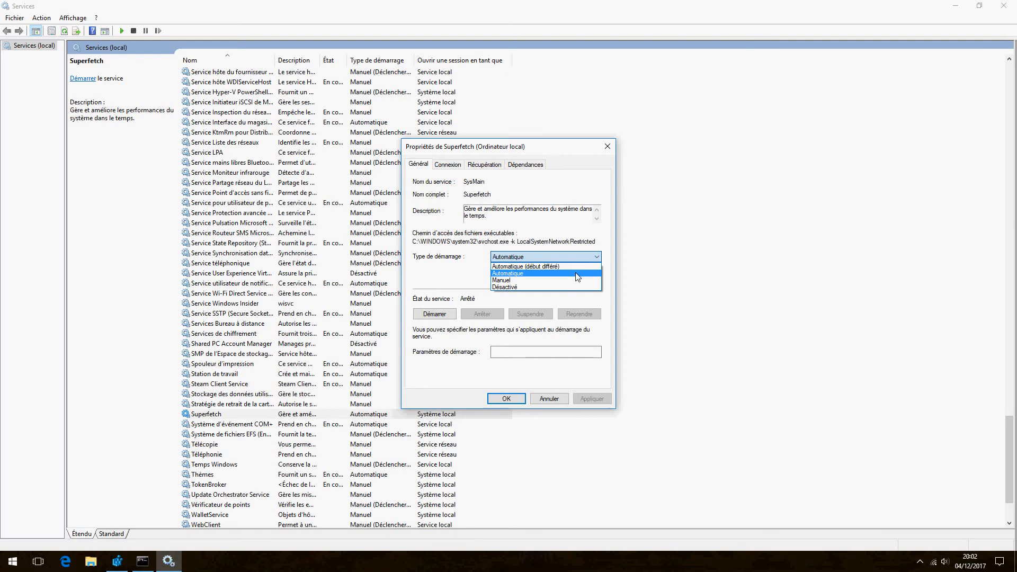
{"action": "mouse_move", "coordinate": [570, 281]}
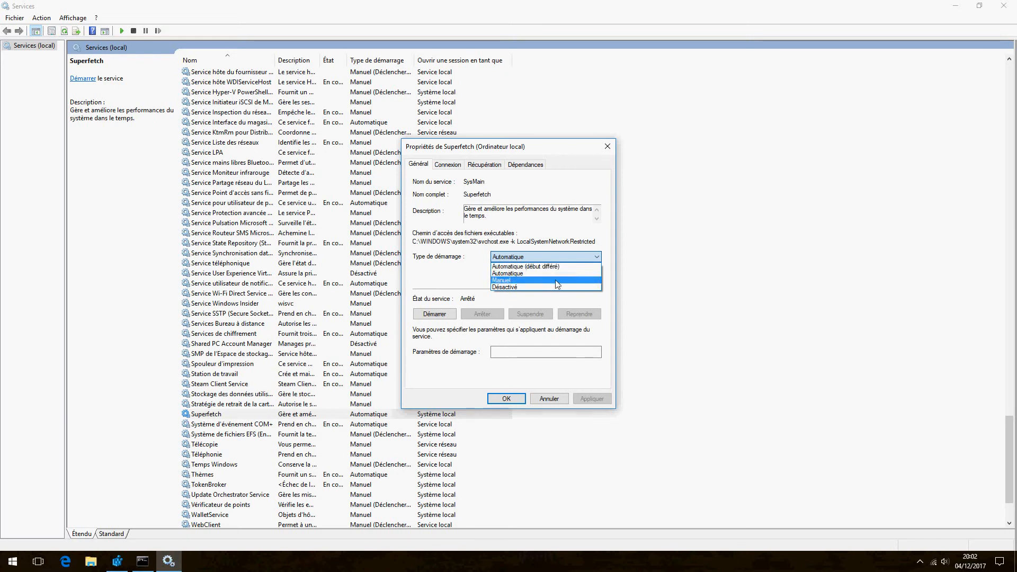
{"action": "mouse_move", "coordinate": [548, 286]}
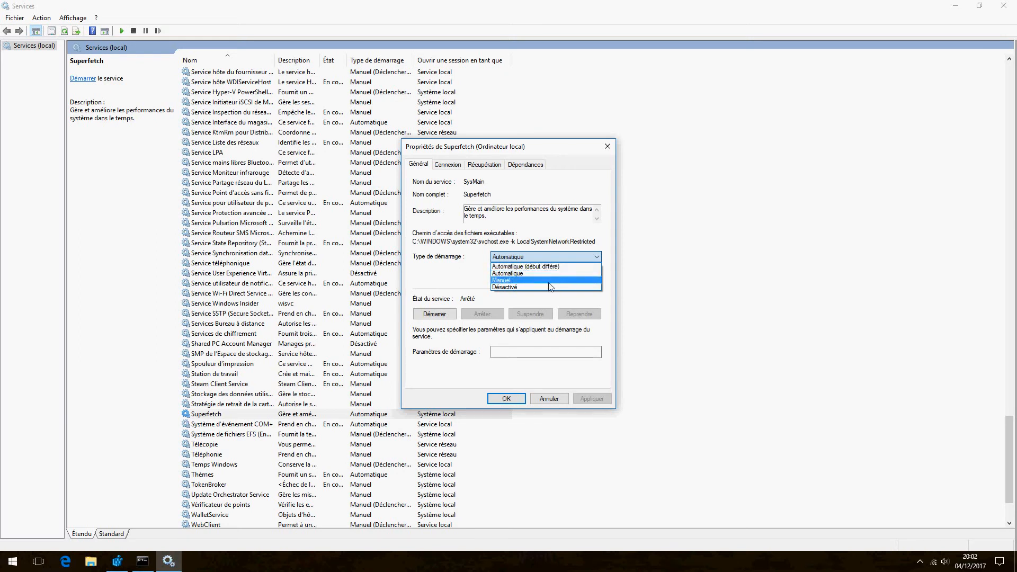
{"action": "mouse_move", "coordinate": [537, 289]}
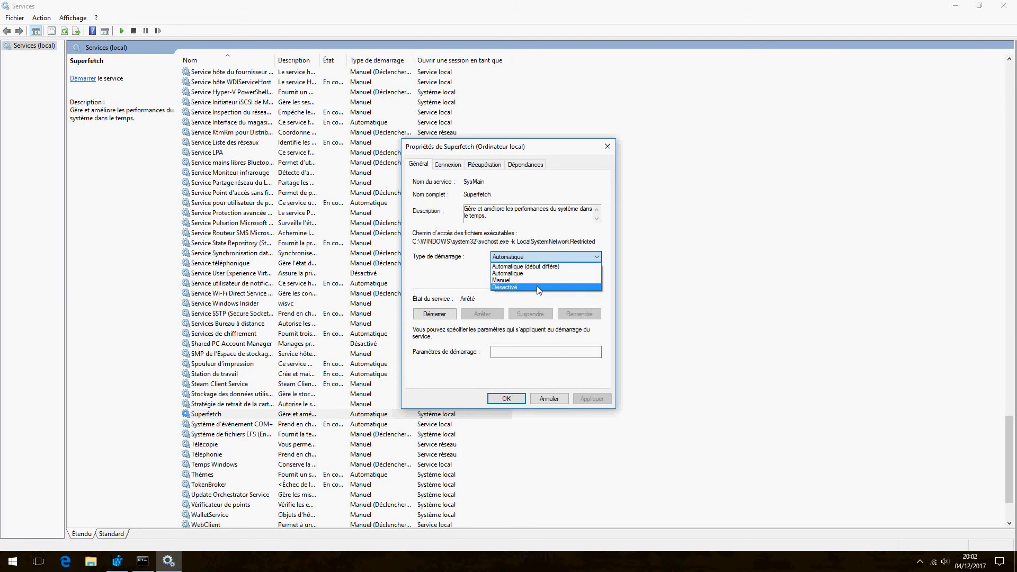
{"action": "mouse_move", "coordinate": [476, 320]}
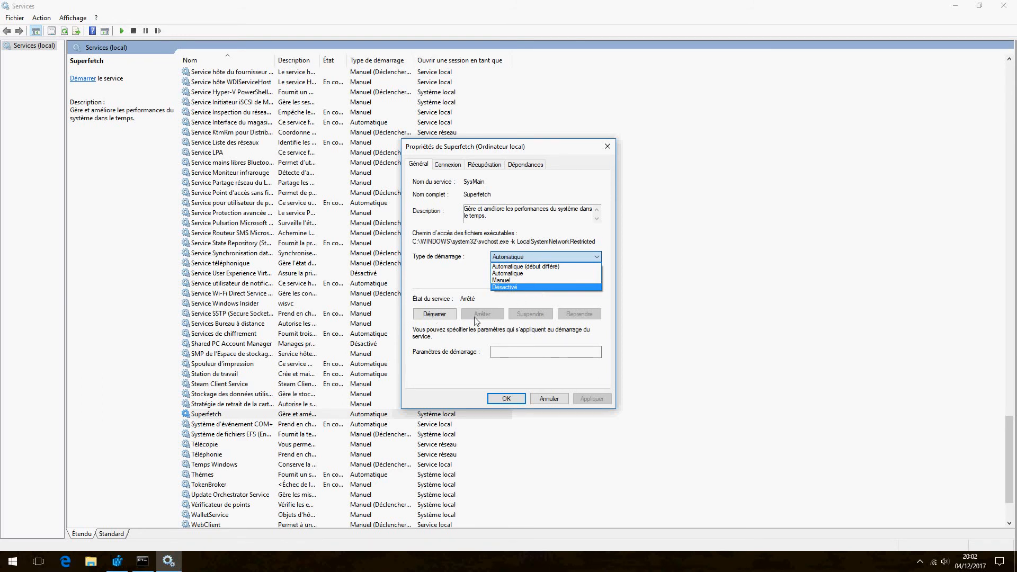
{"action": "mouse_move", "coordinate": [797, 286]}
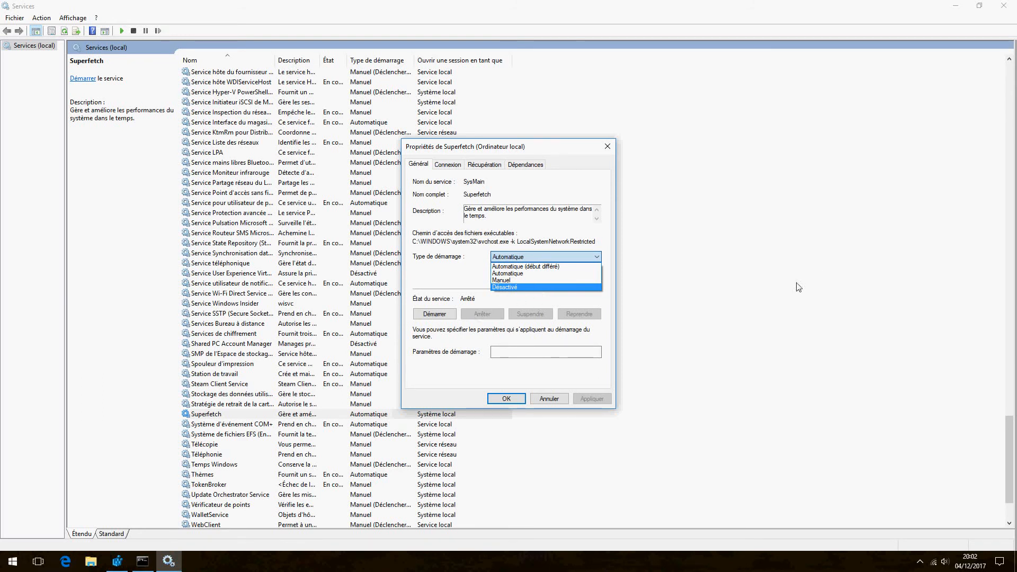